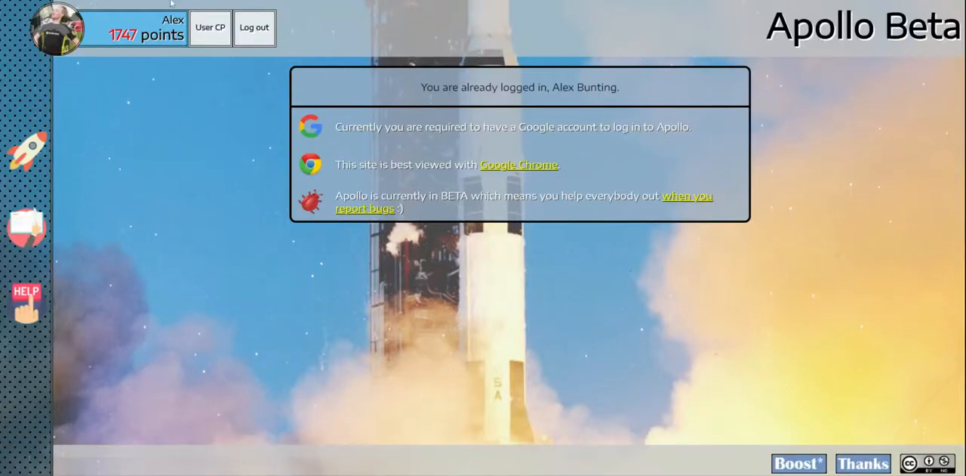
pyautogui.moveTo(879, 395)
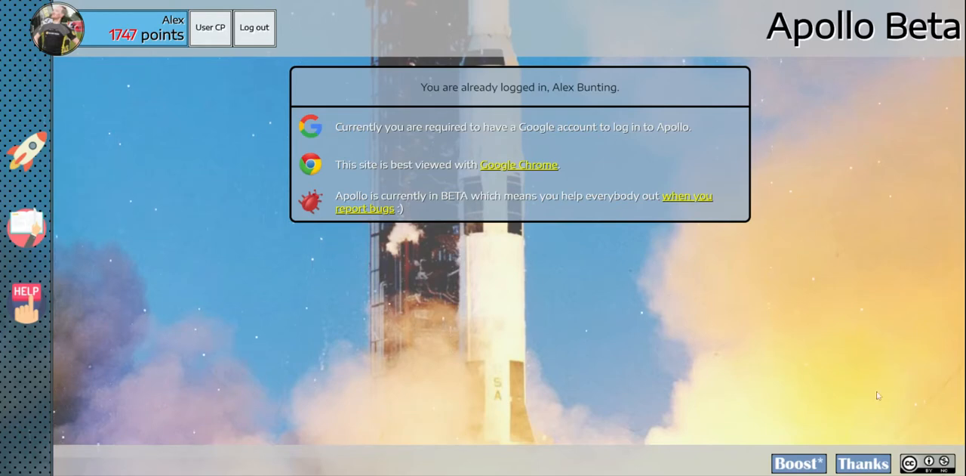
pyautogui.moveTo(783, 387)
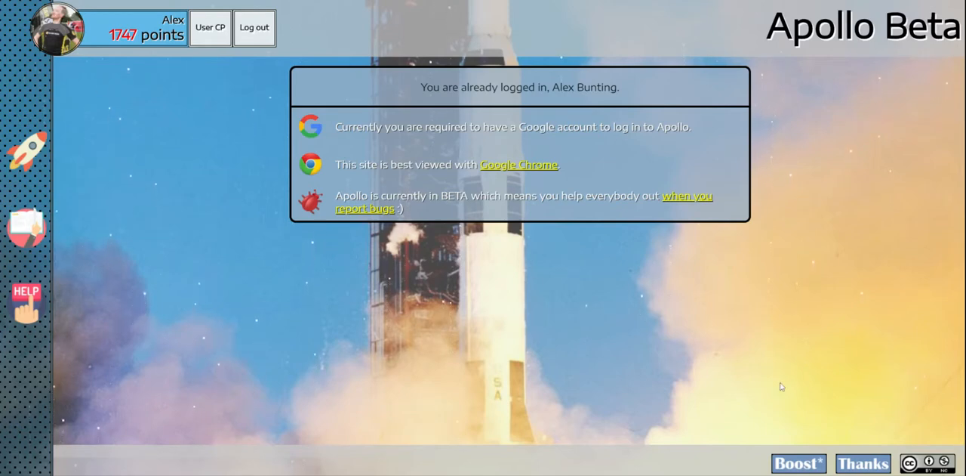
pyautogui.moveTo(490, 230)
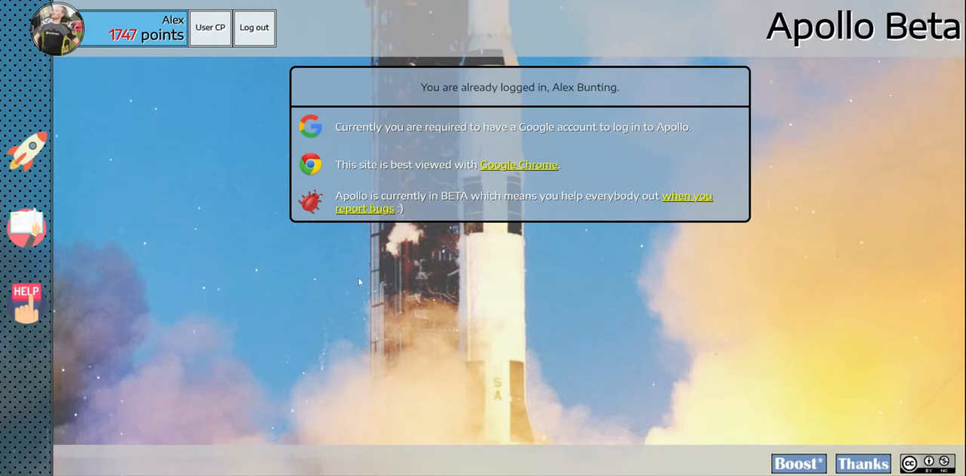
pyautogui.moveTo(120, 62)
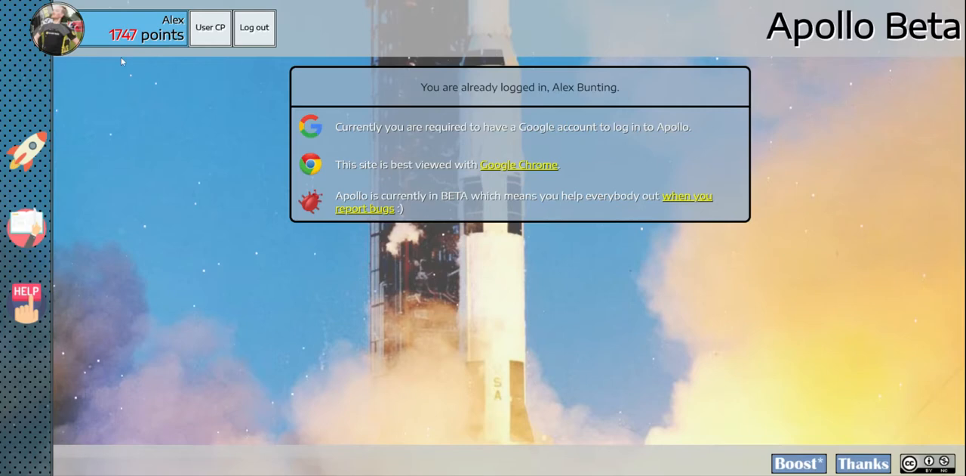
pyautogui.moveTo(175, 81)
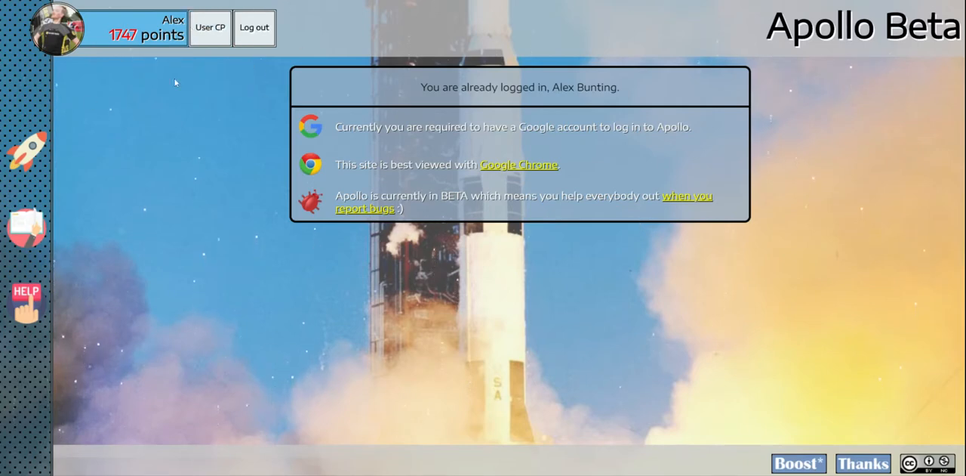
pyautogui.moveTo(232, 62)
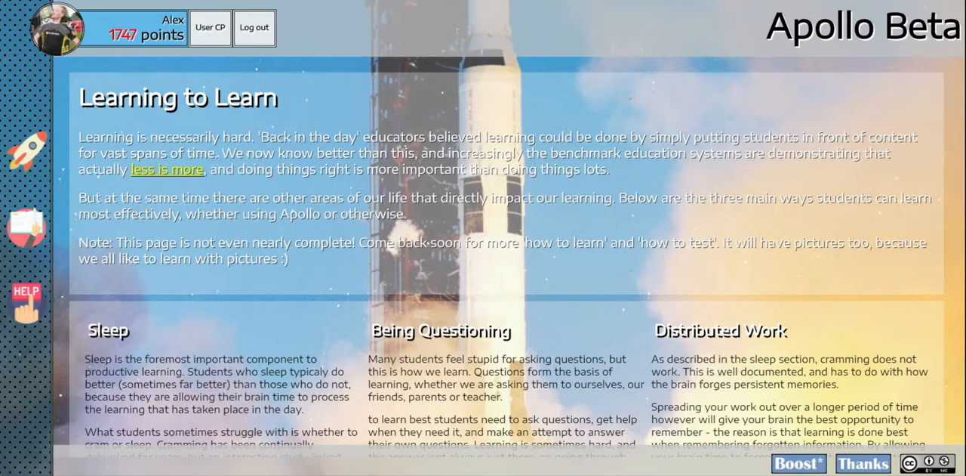
pyautogui.scroll(-3)
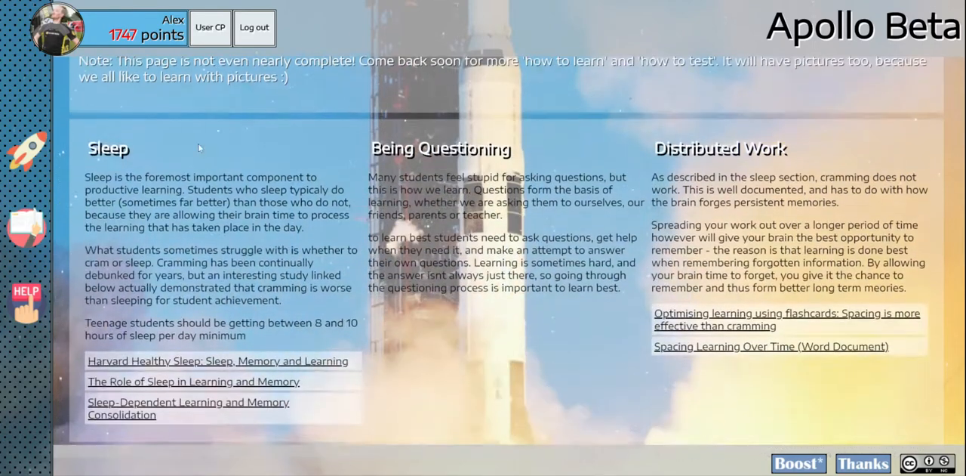
pyautogui.moveTo(696, 96)
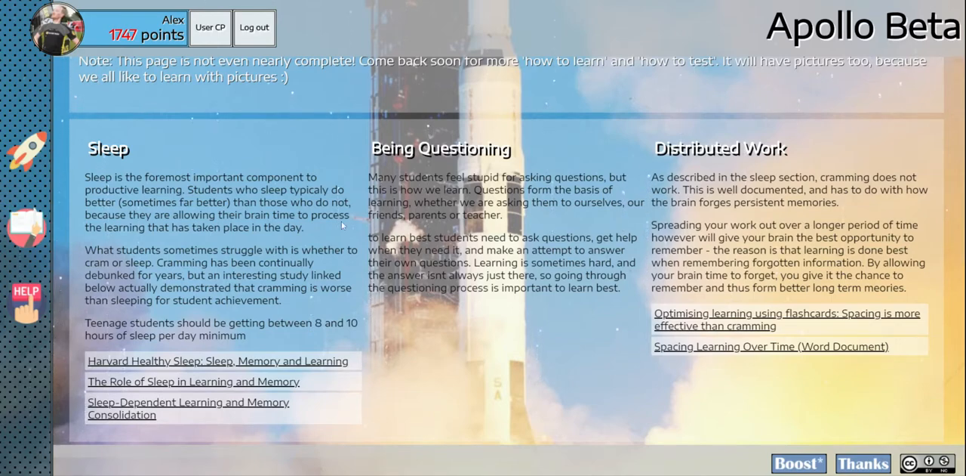
pyautogui.scroll(3)
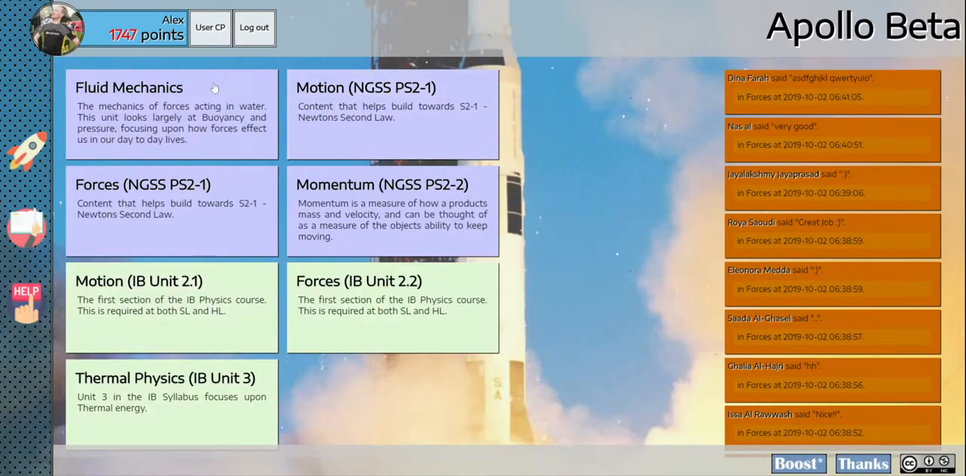
pyautogui.moveTo(461, 227)
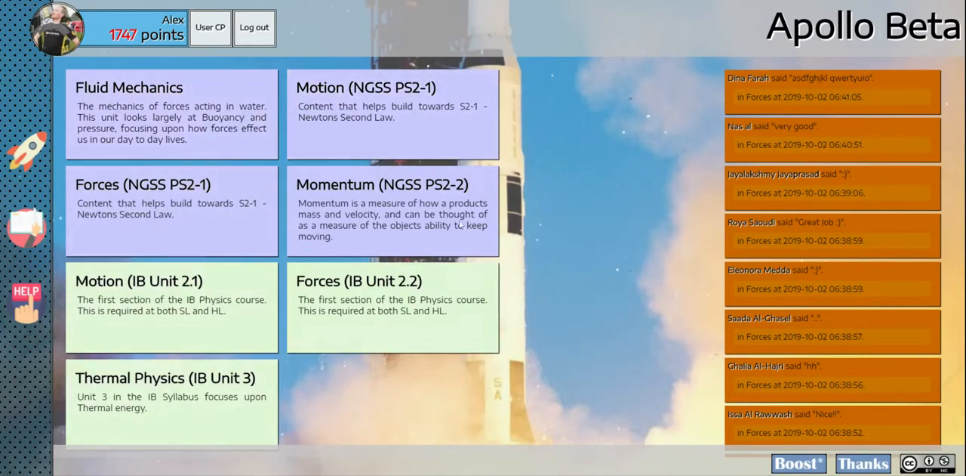
pyautogui.scroll(-3)
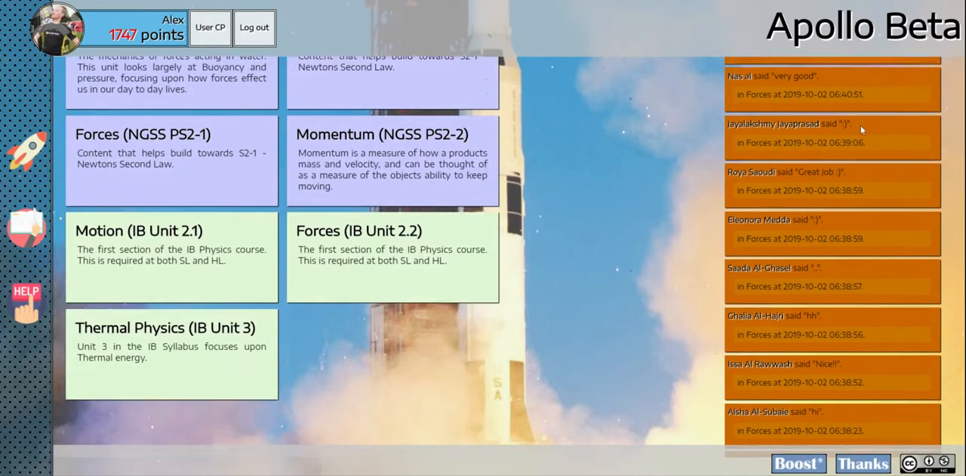
pyautogui.scroll(-3)
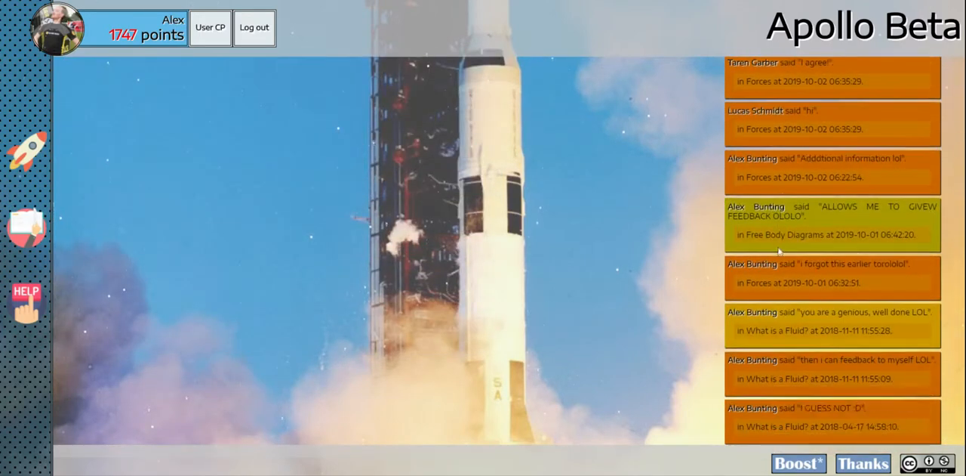
pyautogui.moveTo(795, 326)
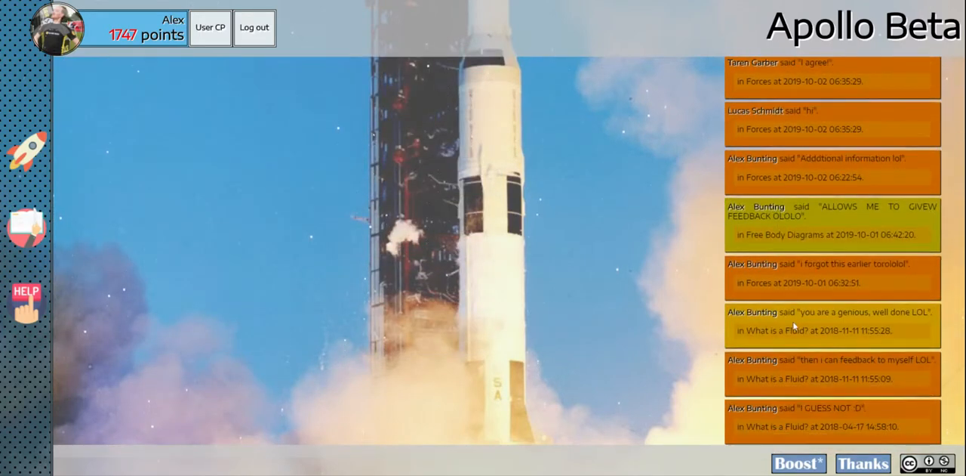